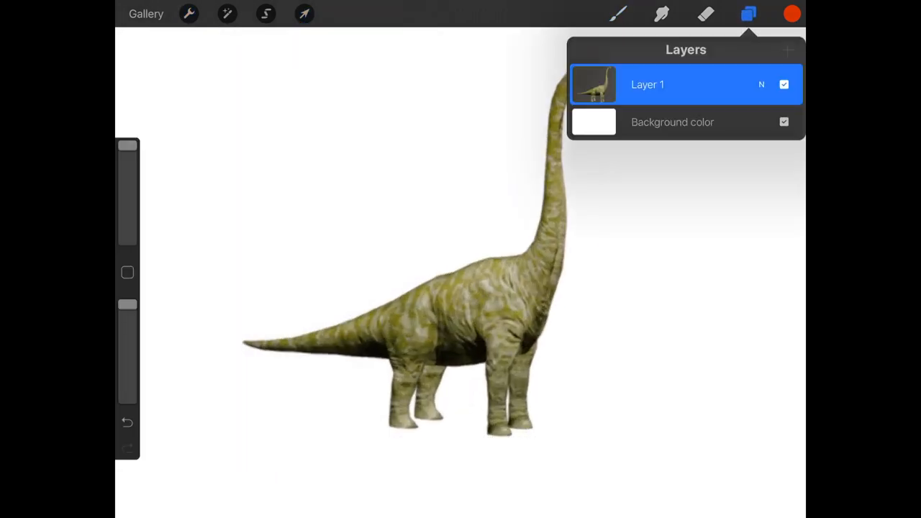
# Close the layers list so only the Brachiosaurus reference photo shows.
pyautogui.click(748, 13)
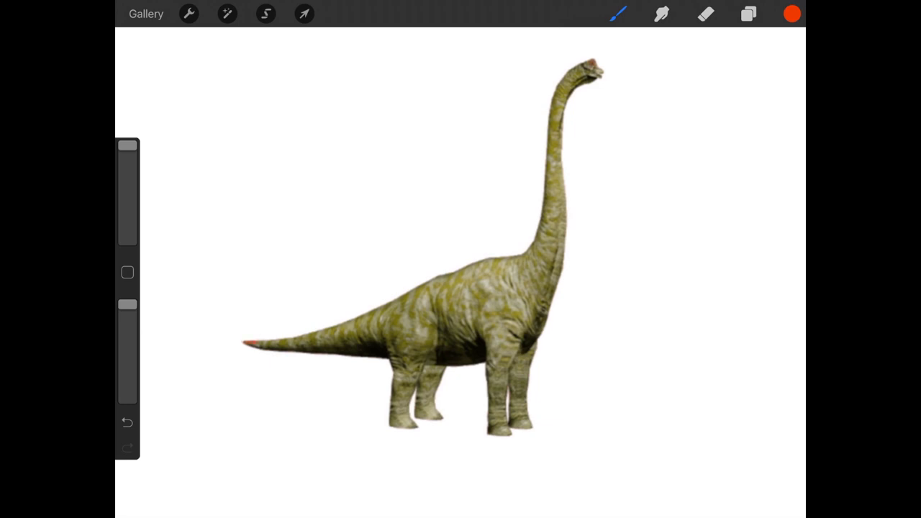
# Sketch the body as a red triangle with a neck shape and boxy head over the photo.
pyautogui.moveTo(255, 338); pyautogui.dragTo(526, 252)
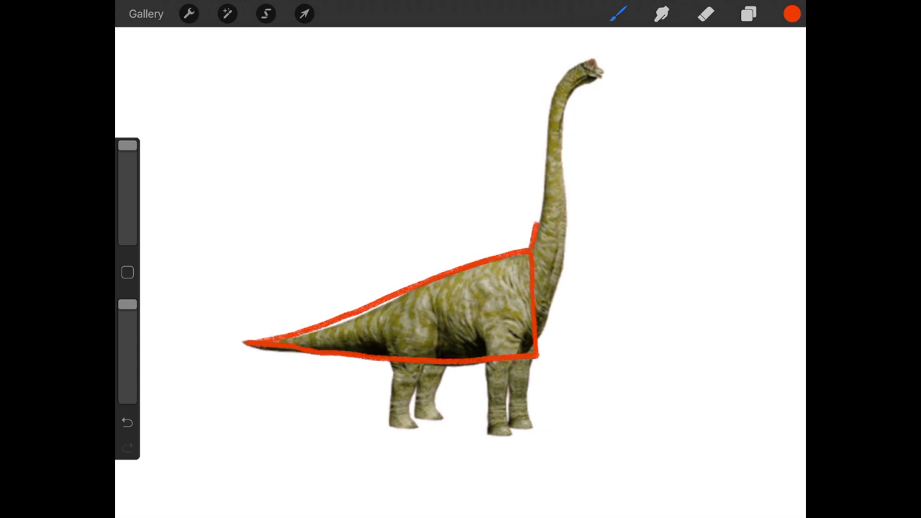
pyautogui.moveTo(533, 230); pyautogui.dragTo(575, 62)
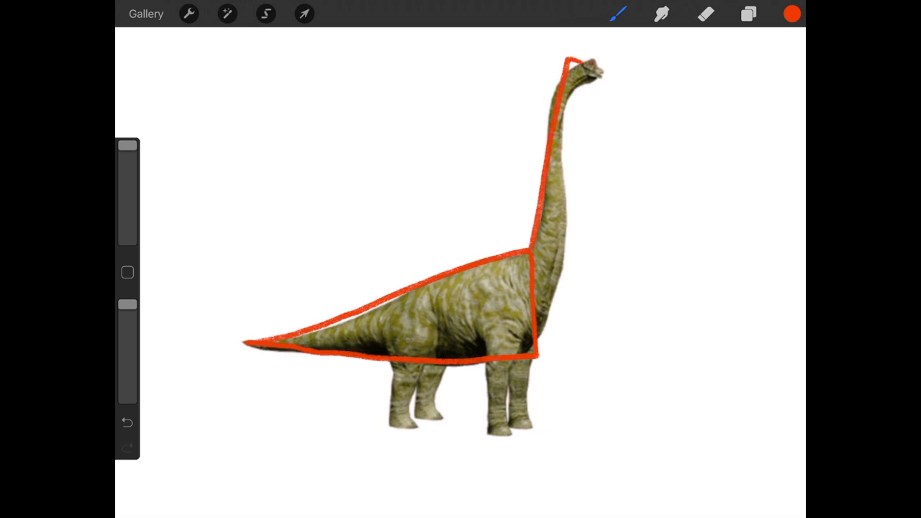
pyautogui.moveTo(583, 65); pyautogui.dragTo(571, 141)
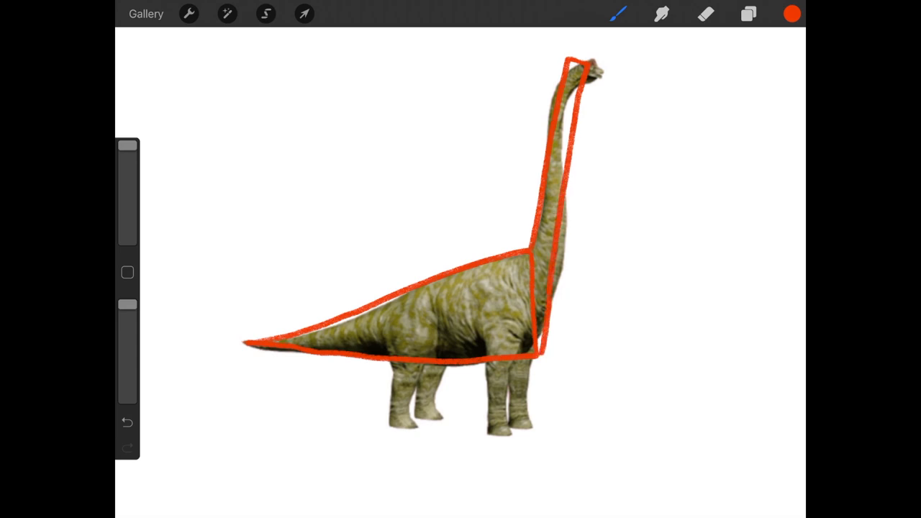
pyautogui.moveTo(586, 68); pyautogui.dragTo(615, 86)
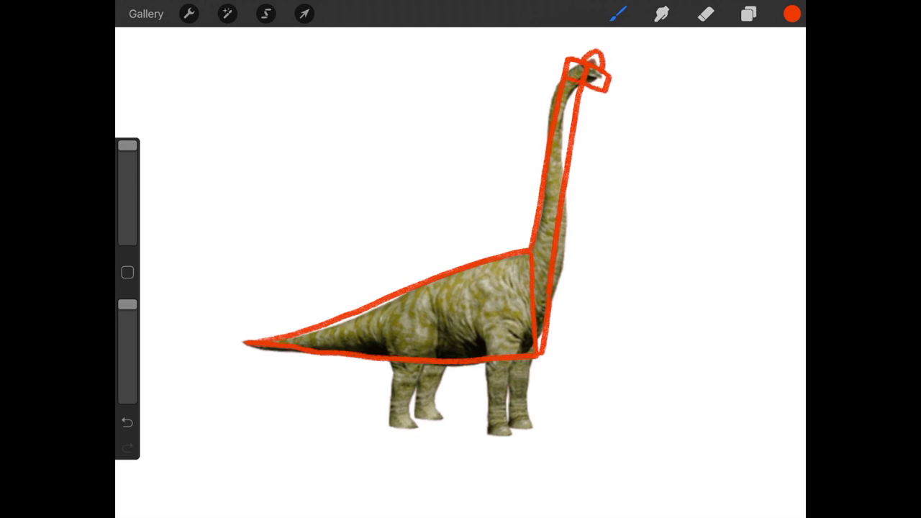
# Mark the shoulder line and block in all four legs and feet as simple red shapes.
pyautogui.moveTo(468, 304); pyautogui.dragTo(525, 304)
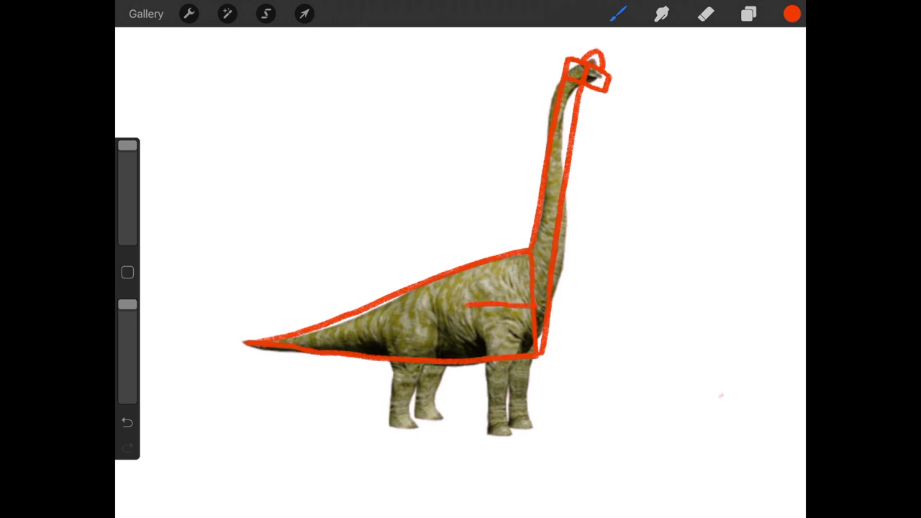
pyautogui.moveTo(536, 309); pyautogui.dragTo(496, 367)
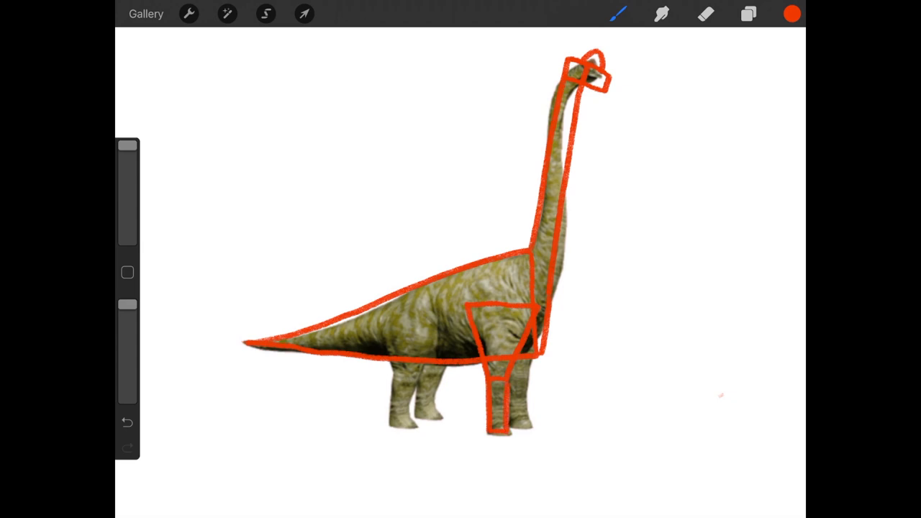
pyautogui.moveTo(378, 327); pyautogui.dragTo(399, 378)
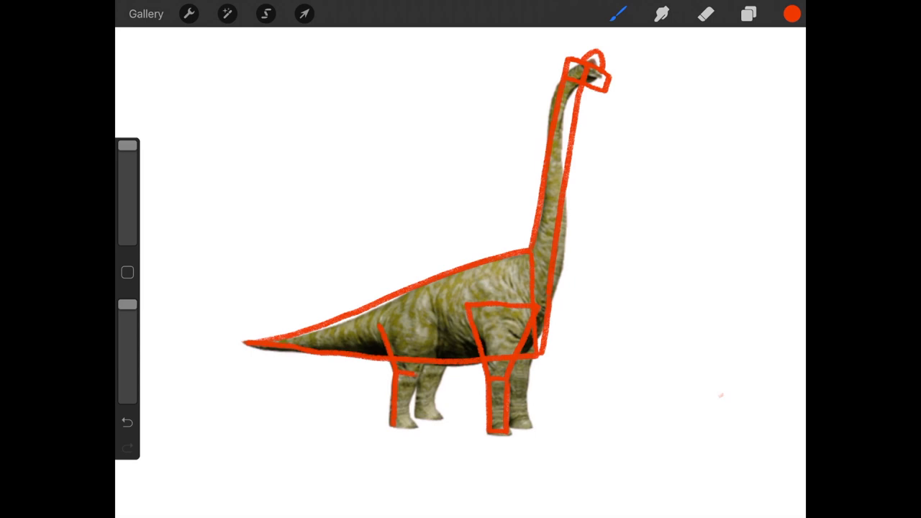
pyautogui.moveTo(374, 327); pyautogui.dragTo(428, 370)
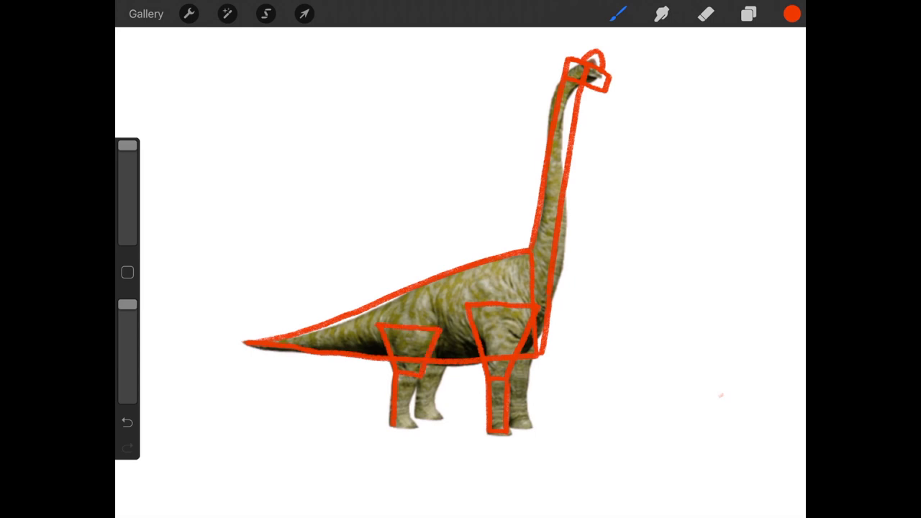
pyautogui.moveTo(414, 371); pyautogui.dragTo(407, 424)
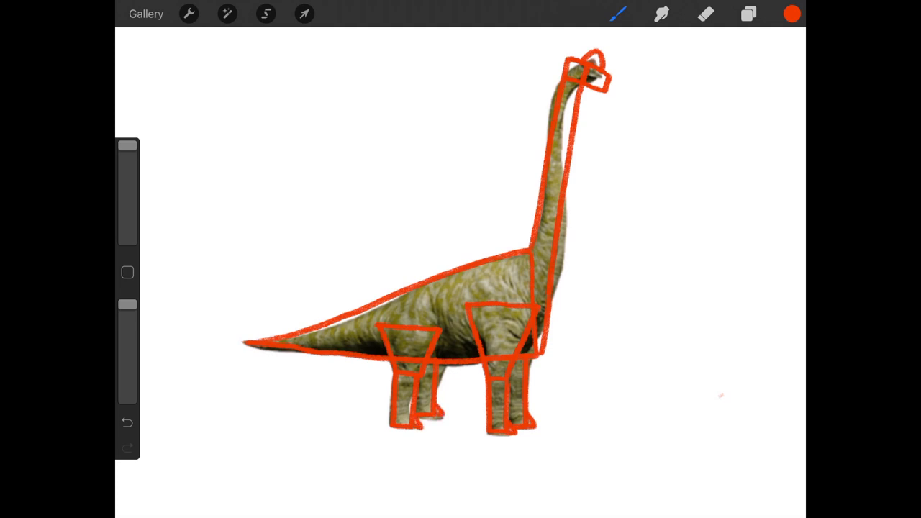
# Hide the photo layer, fade the red sketch to about 43% opacity, and add a new layer.
pyautogui.click(749, 13)
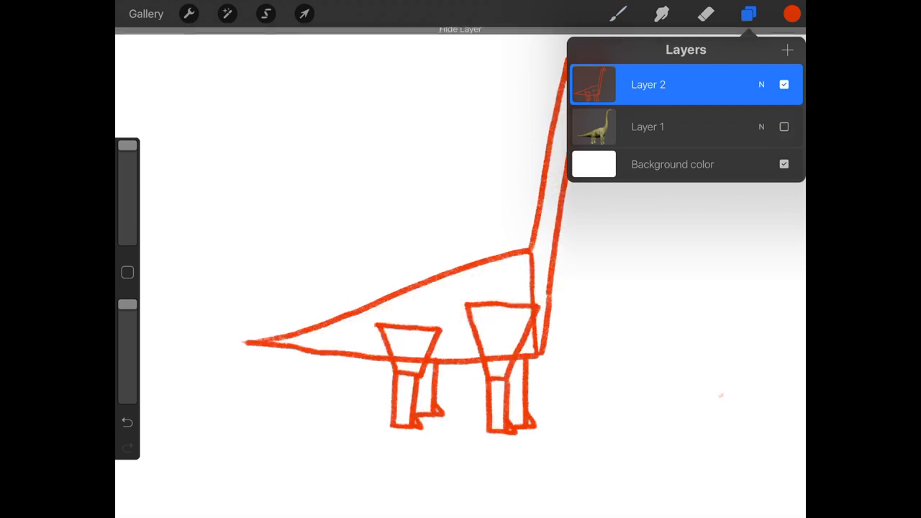
pyautogui.click(748, 13)
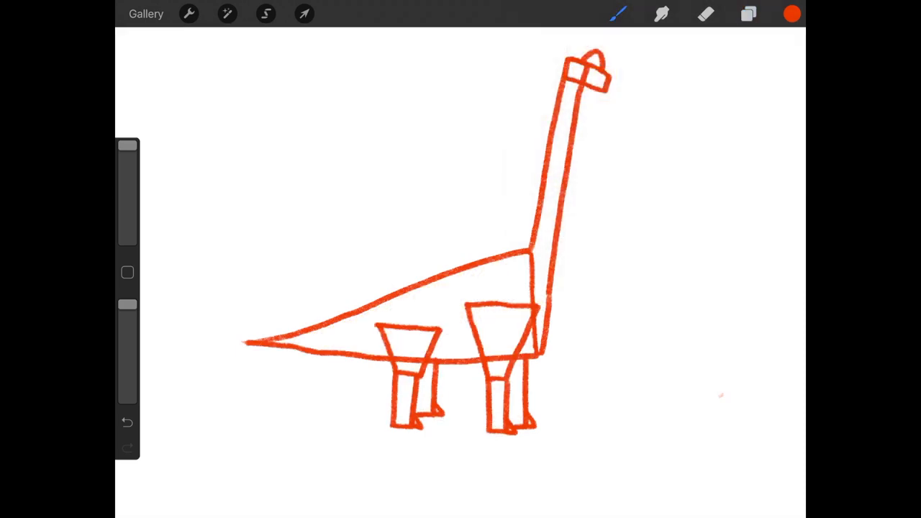
pyautogui.click(748, 13)
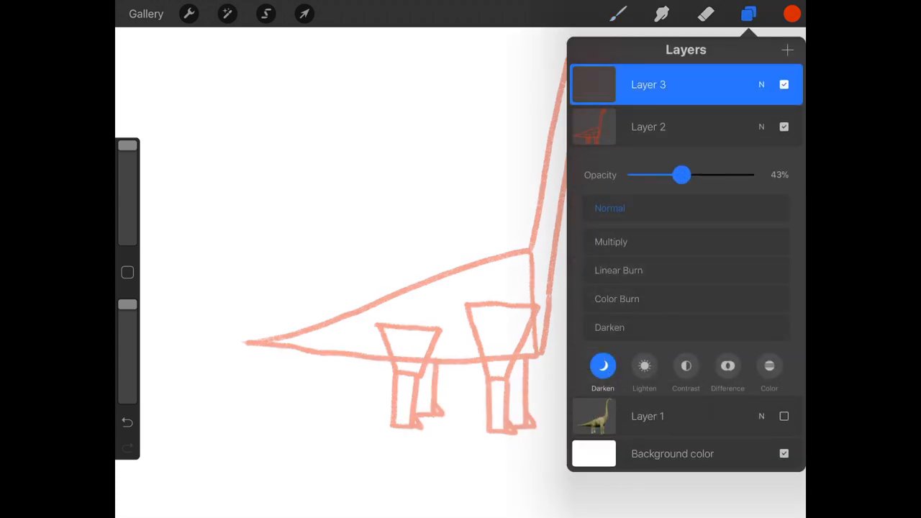
pyautogui.click(791, 13)
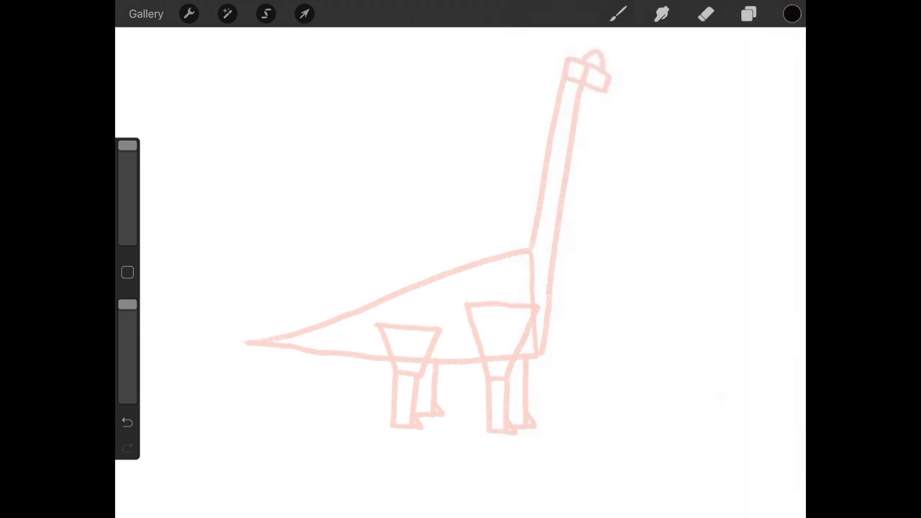
# Ink the head oval, neck, back, tail and belly in black over the faded sketch.
pyautogui.click(617, 13)
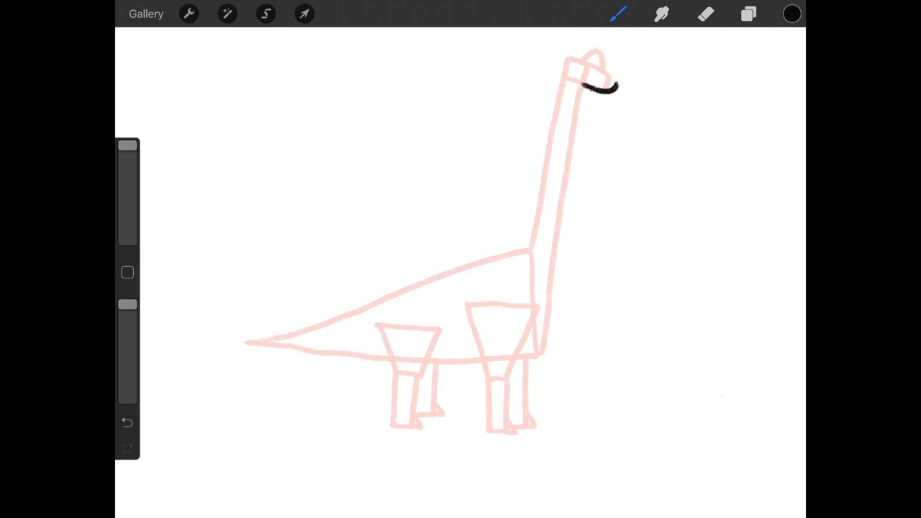
pyautogui.moveTo(615, 86); pyautogui.dragTo(582, 69)
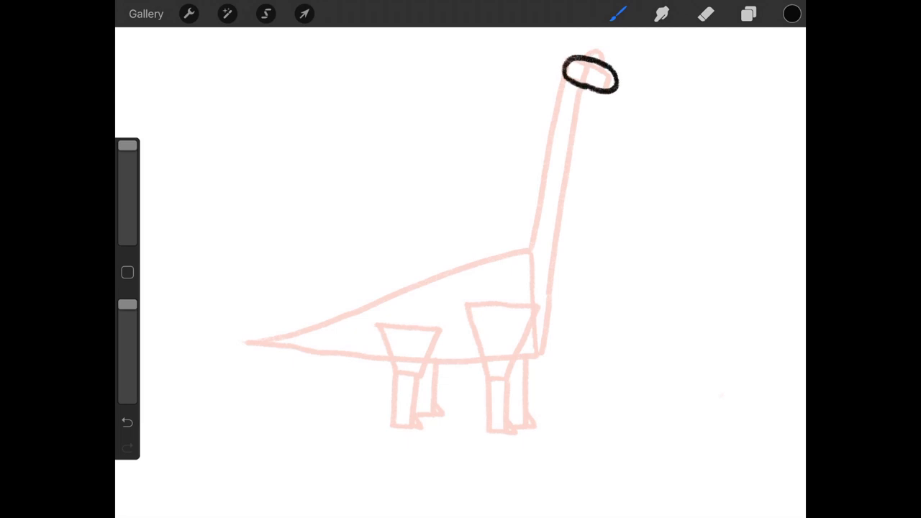
pyautogui.click(587, 54)
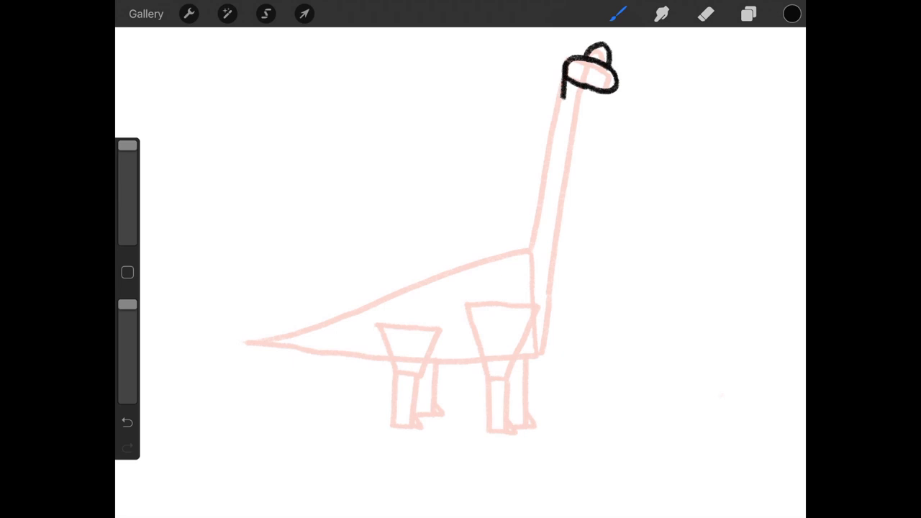
pyautogui.moveTo(563, 94); pyautogui.dragTo(534, 227)
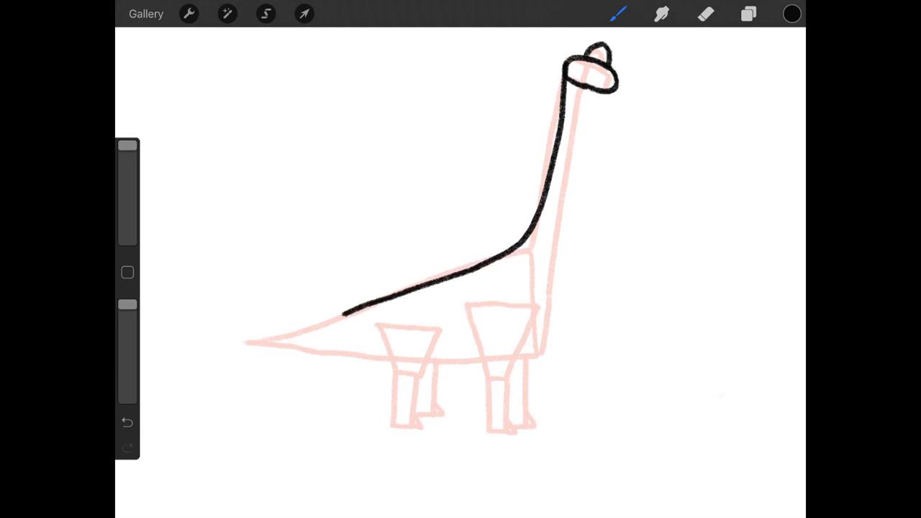
pyautogui.moveTo(346, 311); pyautogui.dragTo(212, 338)
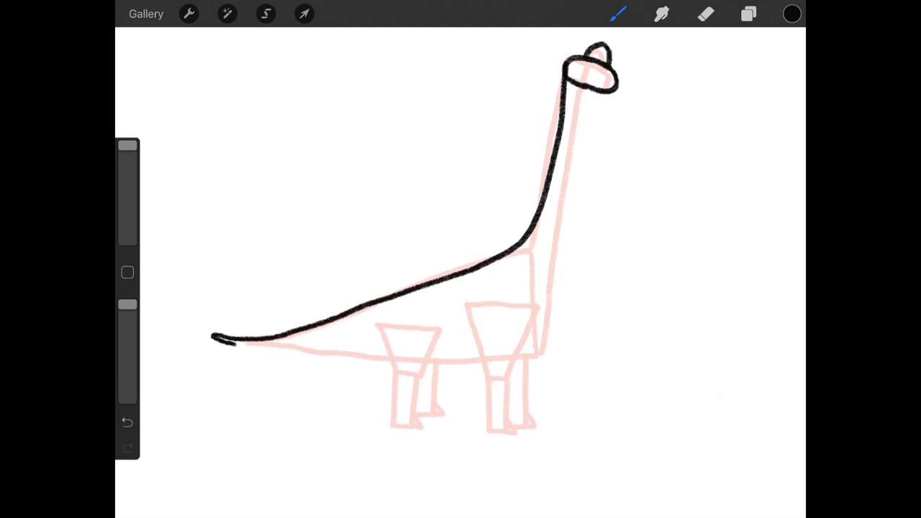
pyautogui.moveTo(223, 346); pyautogui.dragTo(402, 352)
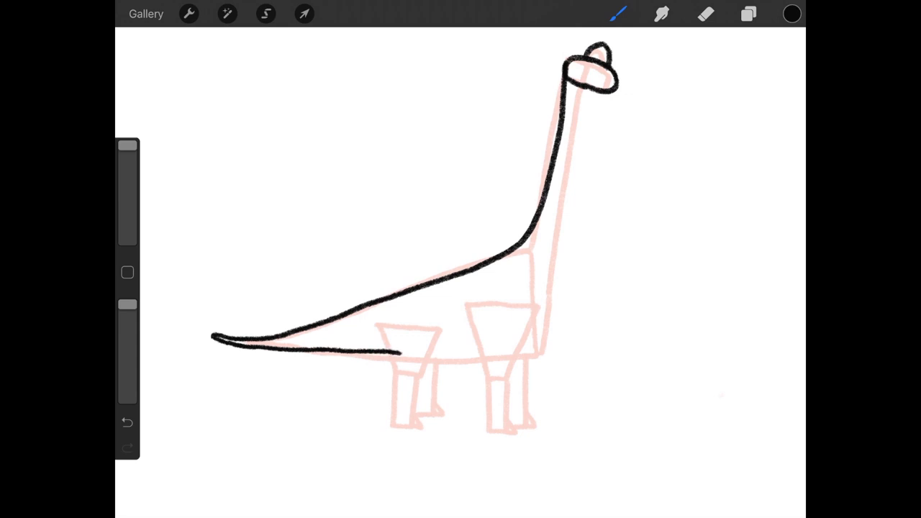
pyautogui.moveTo(400, 352); pyautogui.dragTo(539, 334)
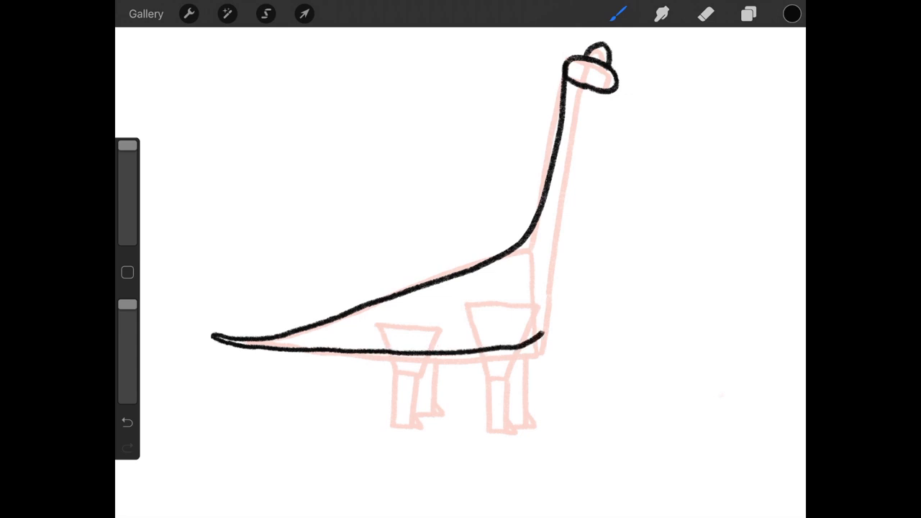
pyautogui.moveTo(591, 166); pyautogui.dragTo(541, 335)
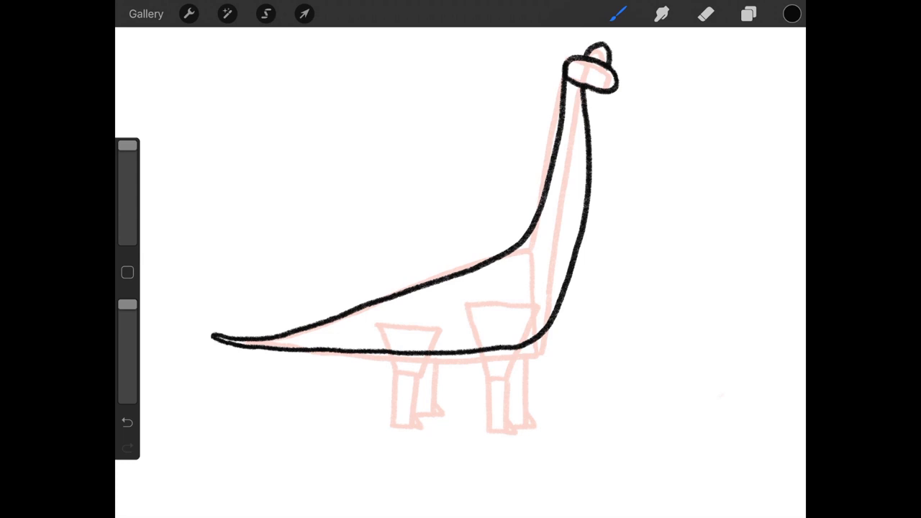
# Undo the strokes and retrace the back, tail, belly and neck front in black.
pyautogui.click(126, 422)
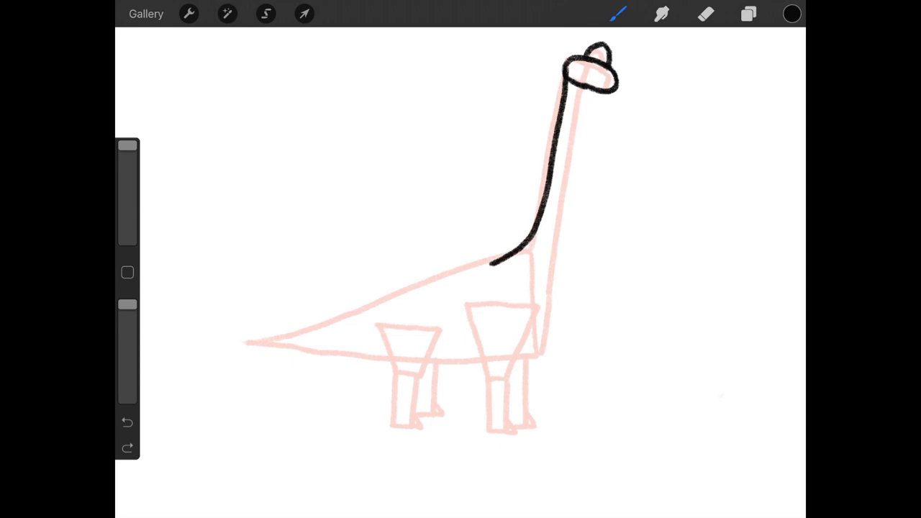
pyautogui.moveTo(493, 265); pyautogui.dragTo(256, 329)
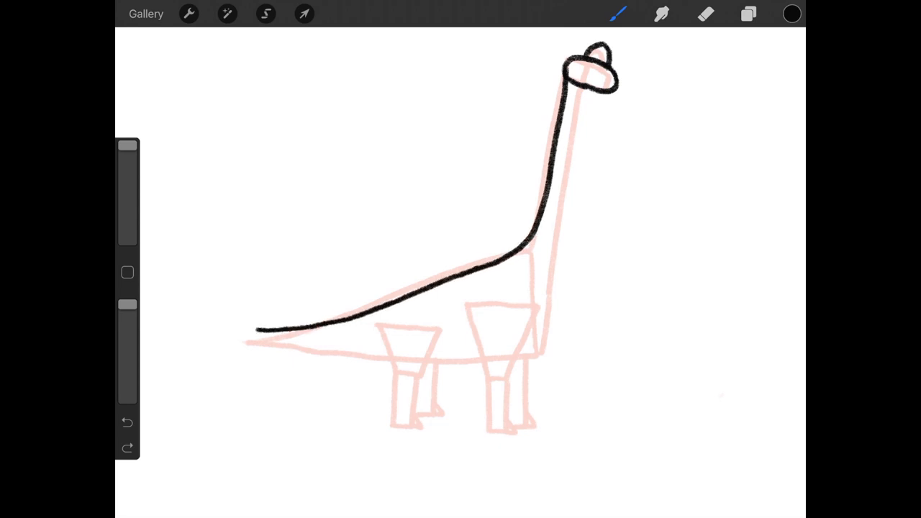
pyautogui.moveTo(259, 330); pyautogui.dragTo(345, 353)
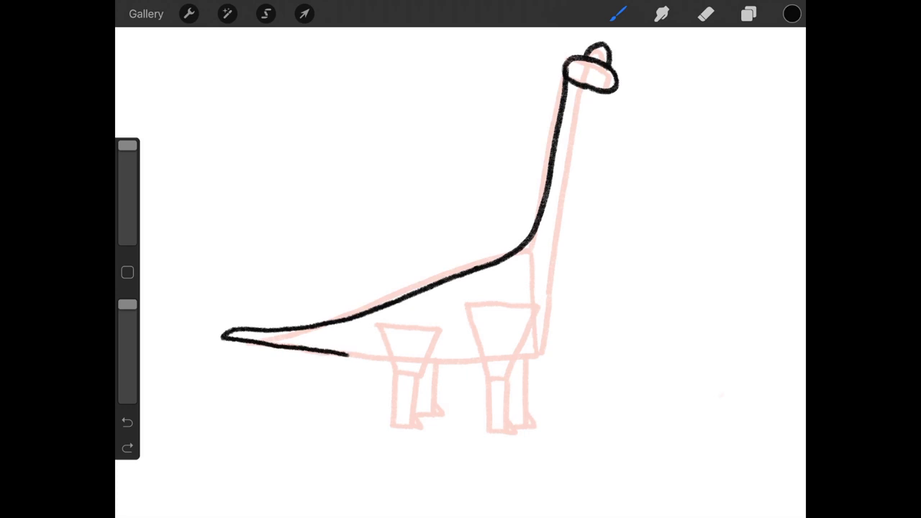
pyautogui.moveTo(346, 355); pyautogui.dragTo(532, 344)
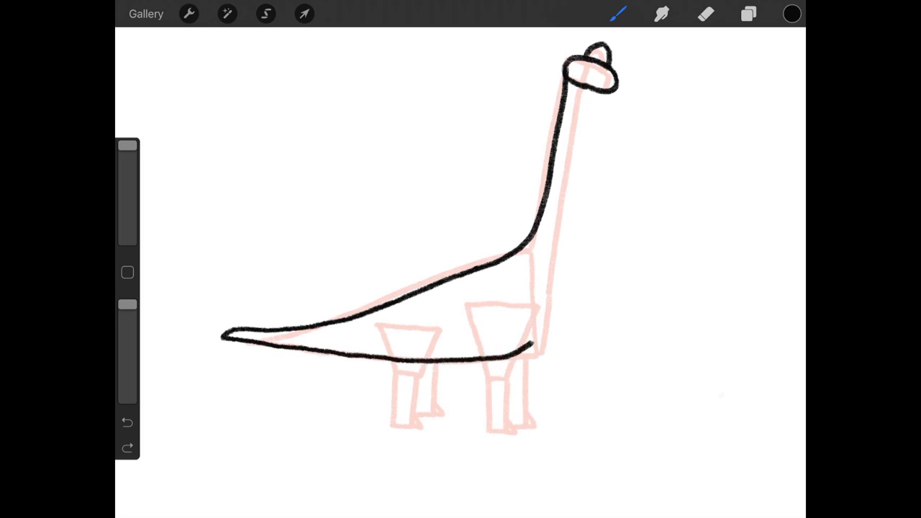
pyautogui.moveTo(569, 140); pyautogui.dragTo(532, 345)
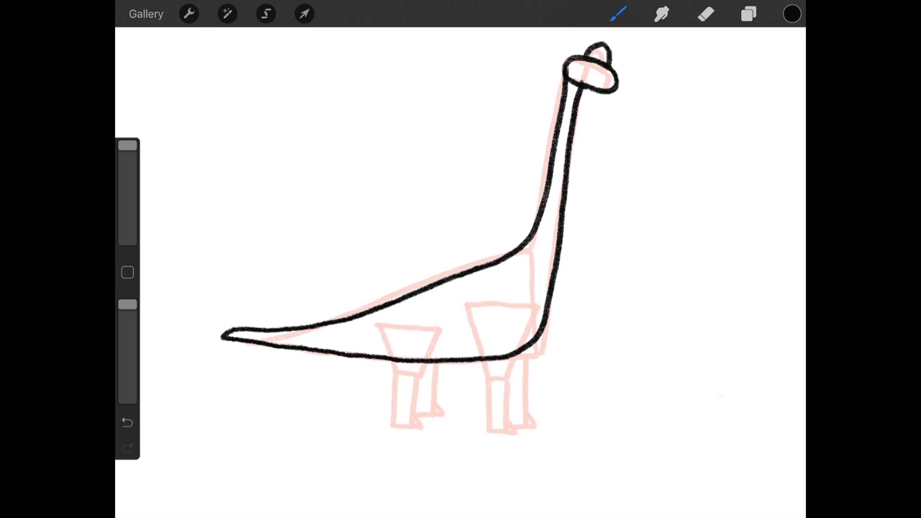
# Undo the outline and redraw a closed tail-back-neck-belly loop with the oval head on top.
pyautogui.click(126, 422)
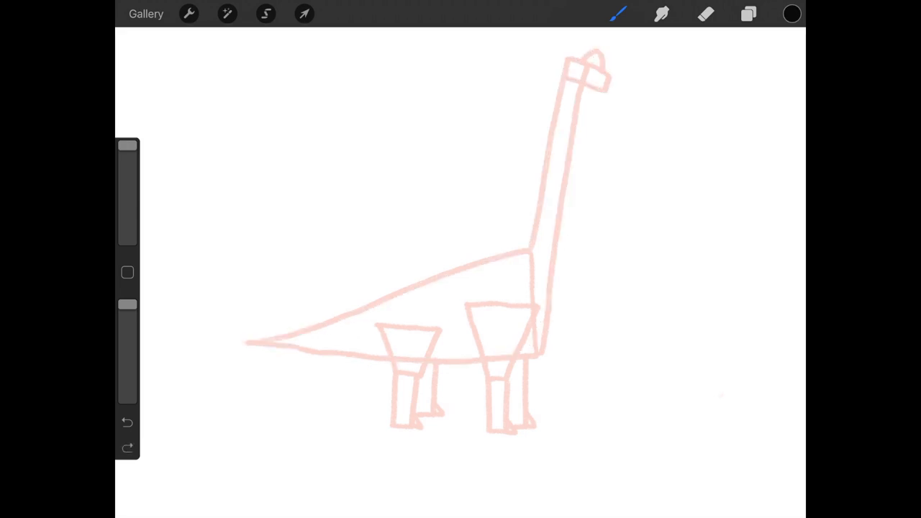
pyautogui.moveTo(245, 340); pyautogui.dragTo(302, 337)
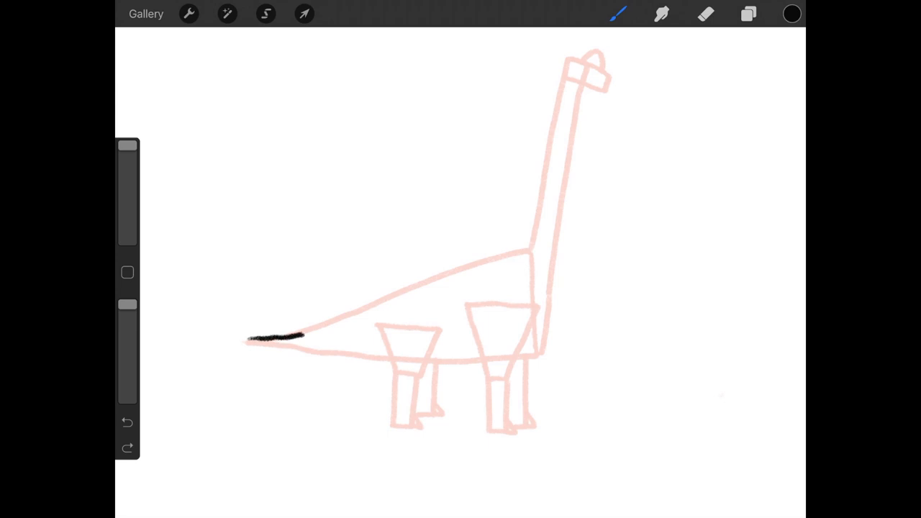
pyautogui.moveTo(249, 335); pyautogui.dragTo(540, 162)
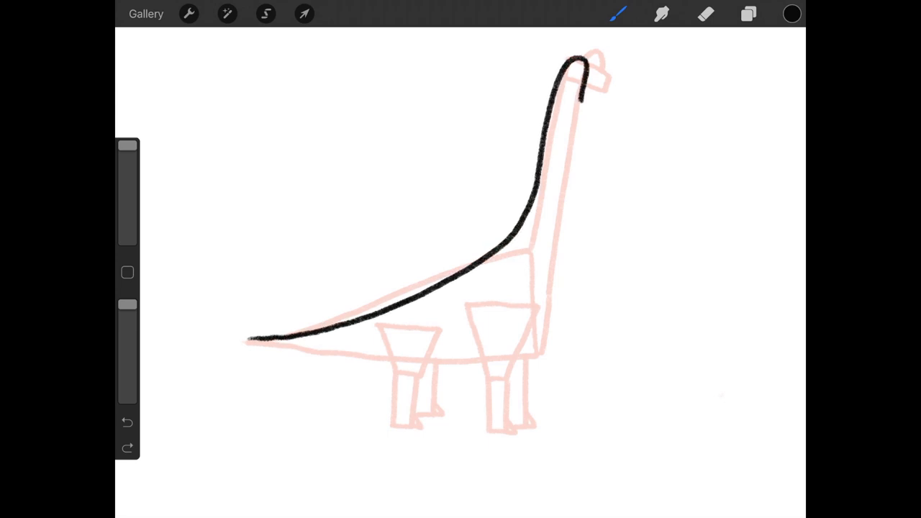
pyautogui.moveTo(579, 101); pyautogui.dragTo(464, 371)
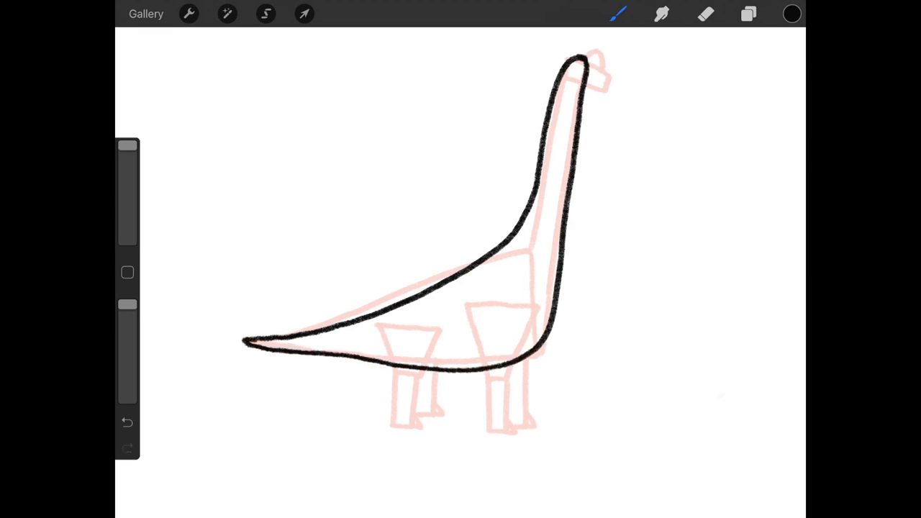
pyautogui.moveTo(576, 65); pyautogui.dragTo(611, 79)
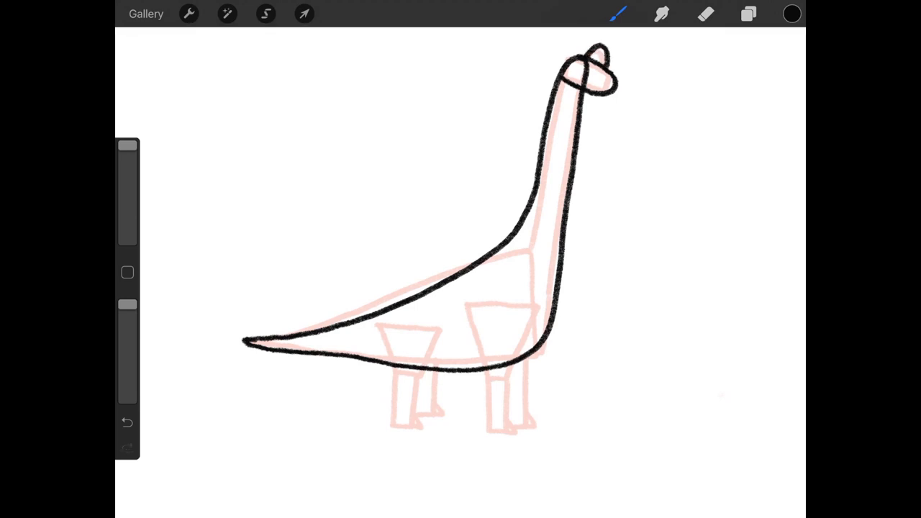
# Ink the near and far front legs and both hind legs with their feet in black.
pyautogui.moveTo(475, 302); pyautogui.dragTo(482, 349)
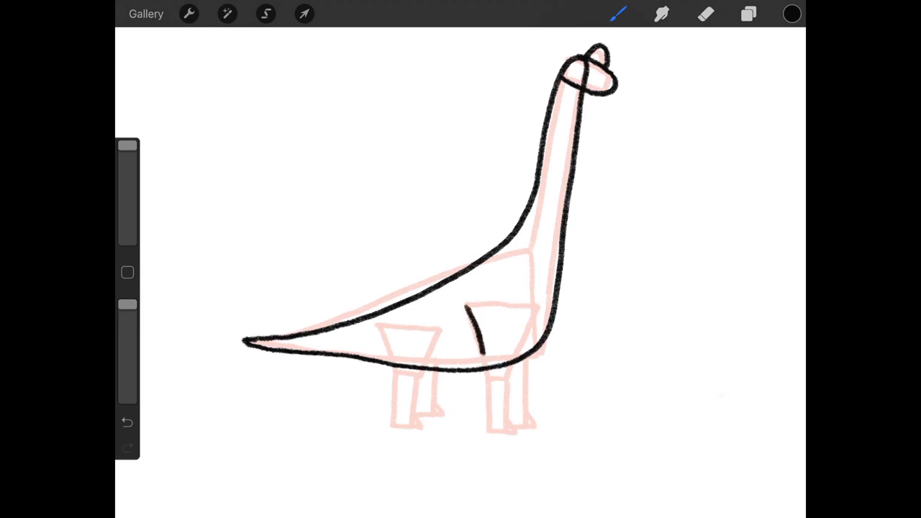
pyautogui.moveTo(471, 313); pyautogui.dragTo(496, 428)
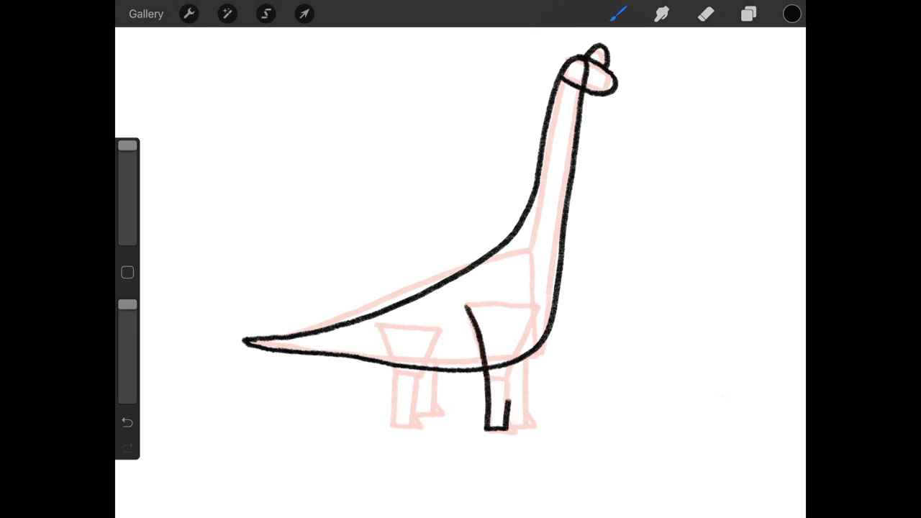
pyautogui.moveTo(521, 309); pyautogui.dragTo(507, 413)
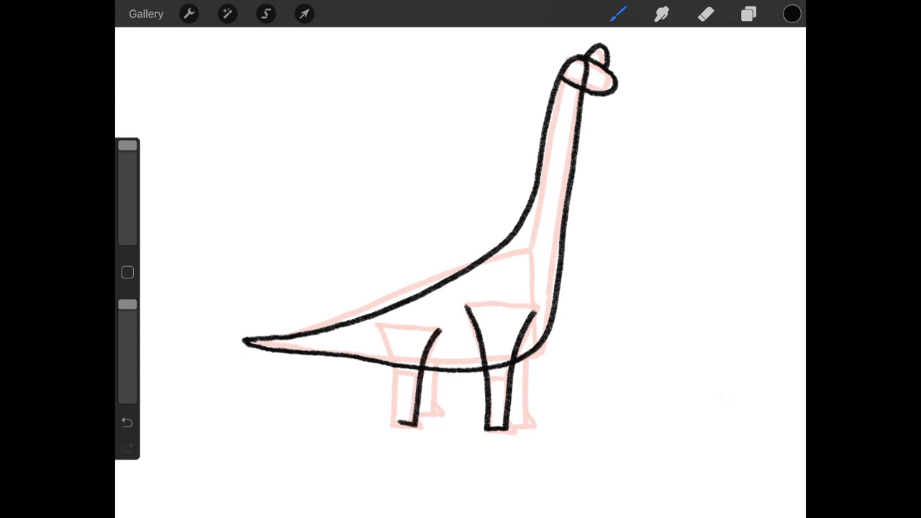
pyautogui.moveTo(385, 327); pyautogui.dragTo(403, 425)
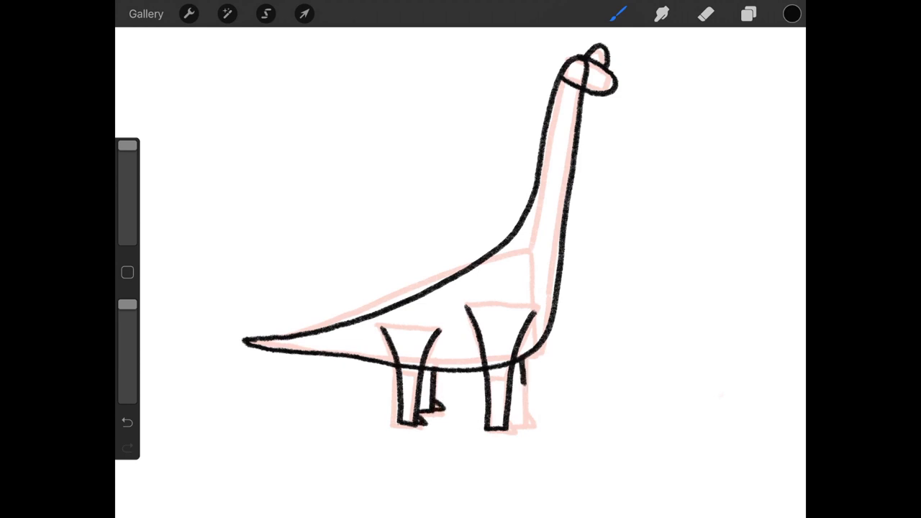
pyautogui.moveTo(518, 381); pyautogui.dragTo(525, 413)
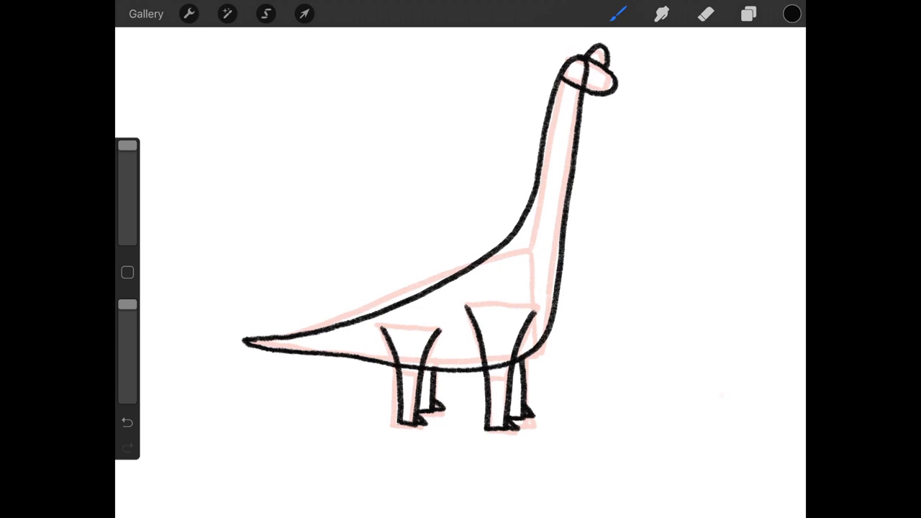
# Erase the crossing strokes inside the head so head and neck read as one outline.
pyautogui.click(705, 13)
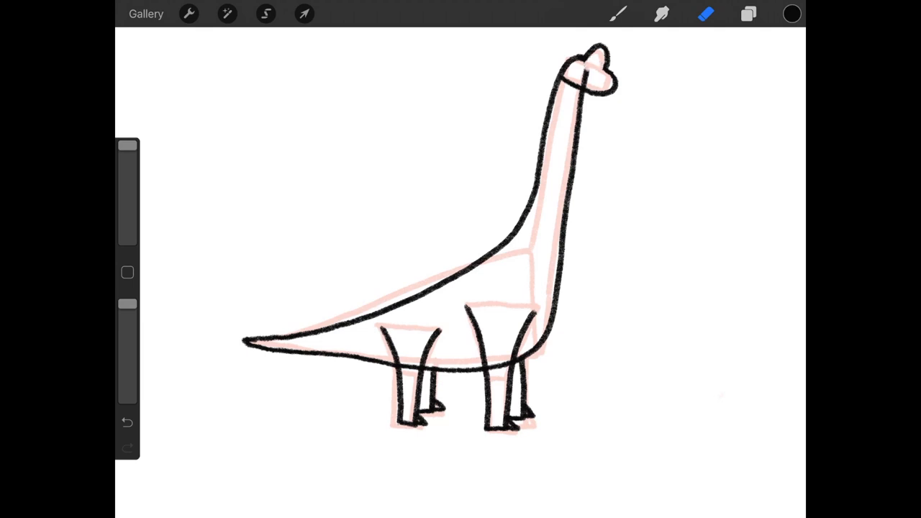
pyautogui.moveTo(584, 64); pyautogui.dragTo(585, 85)
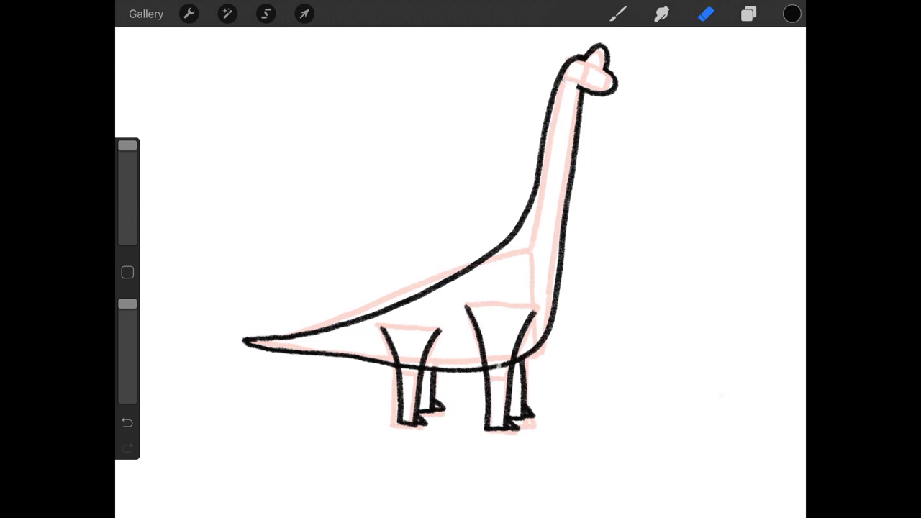
pyautogui.click(497, 367)
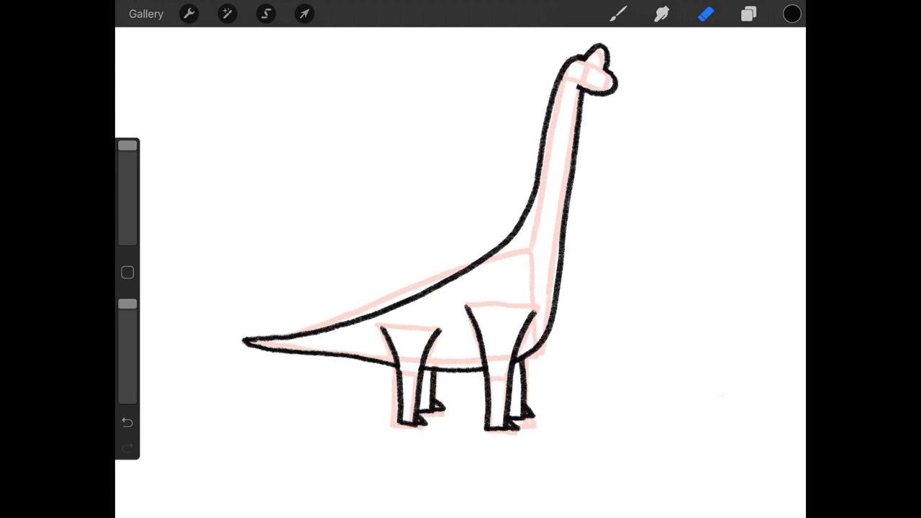
# With a thinner brush, add an eye dot and a smile to the dinosaur's face.
pyautogui.click(617, 13)
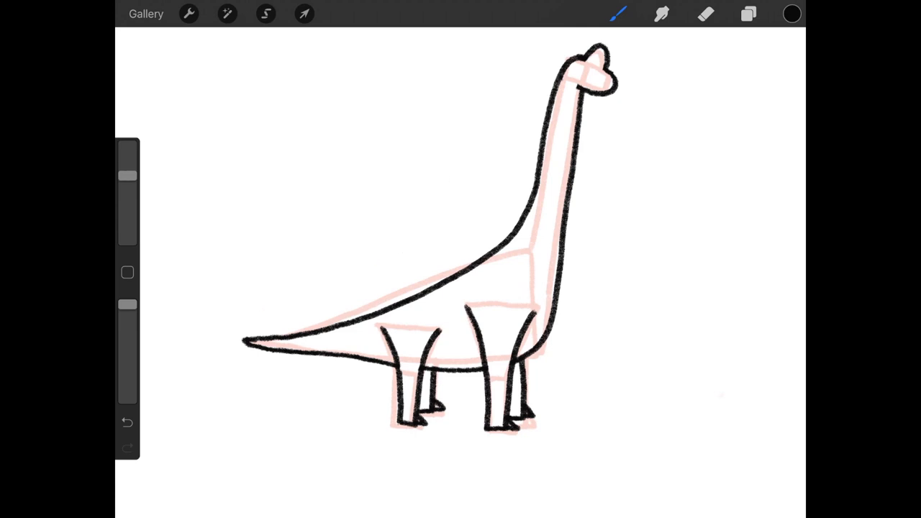
pyautogui.click(590, 70)
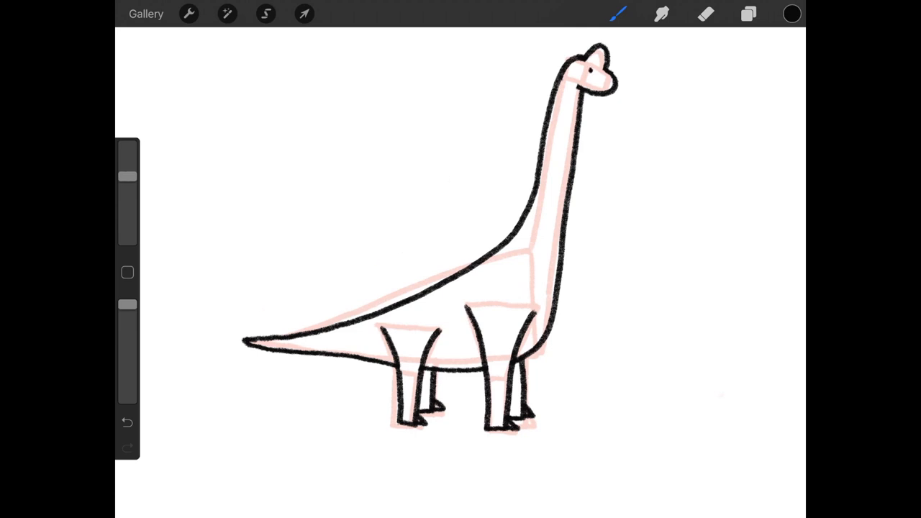
pyautogui.moveTo(595, 85); pyautogui.dragTo(607, 88)
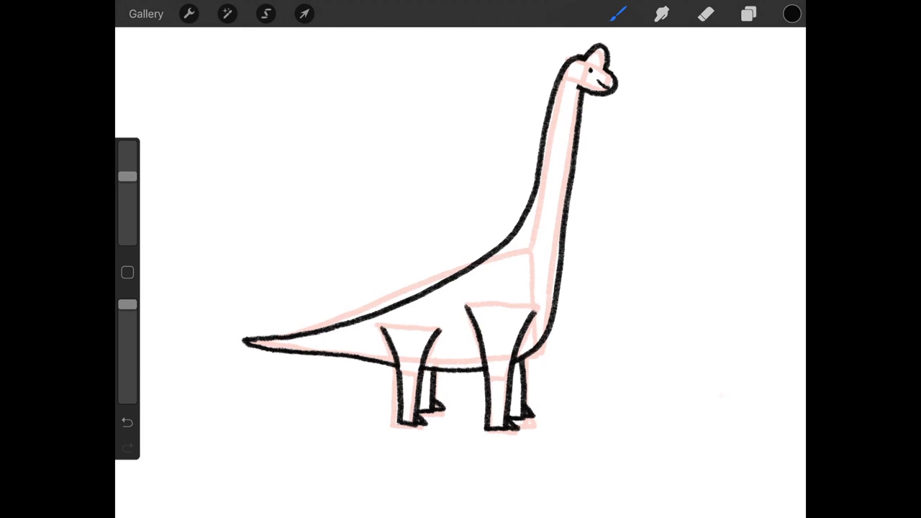
pyautogui.click(748, 13)
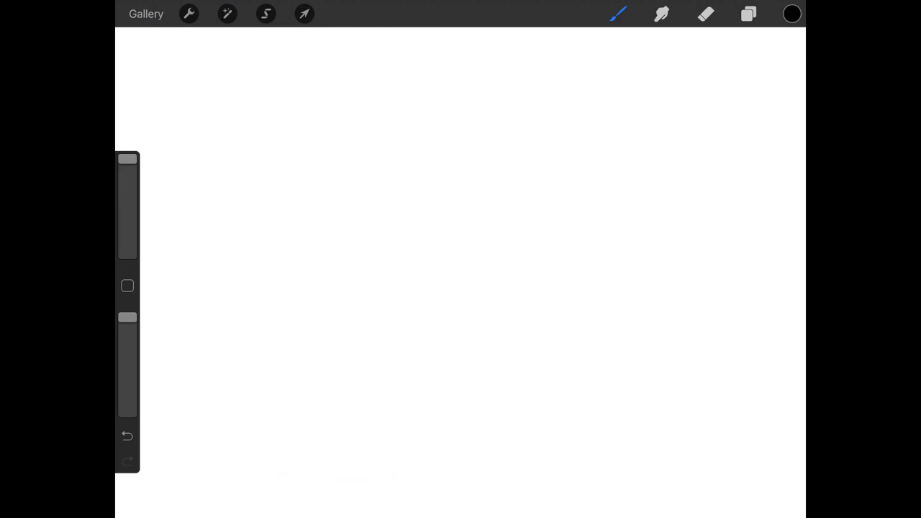
# Check the layers list to find only an empty Layer 1 above the background colour.
pyautogui.click(748, 14)
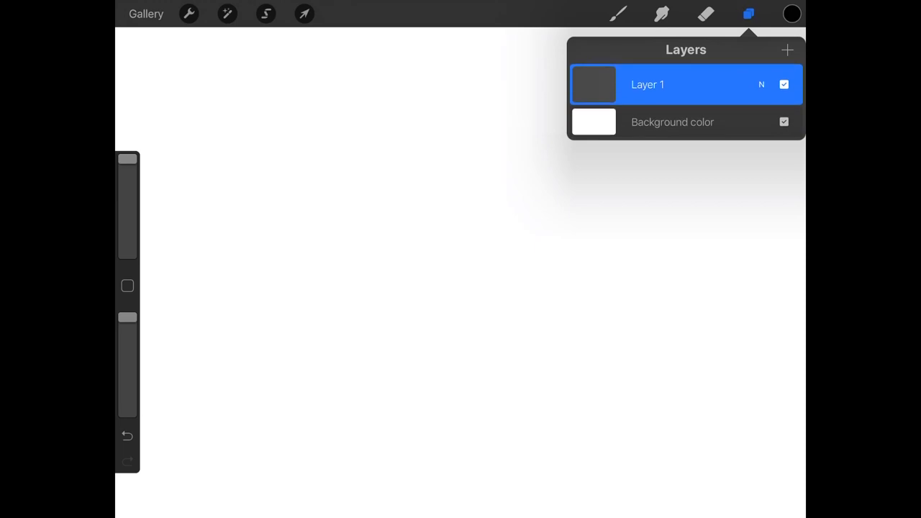
pyautogui.click(748, 13)
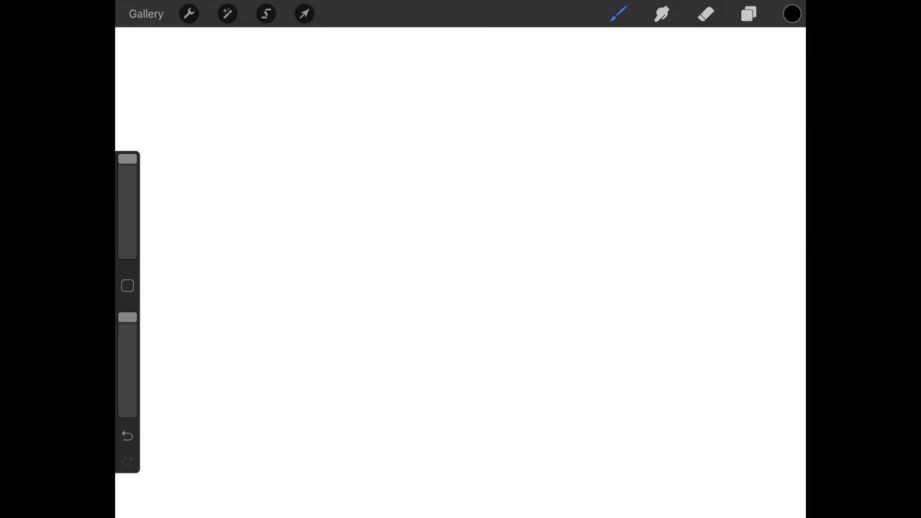
# Doodle a question mark and a frowning face with eye dots on the blank canvas.
pyautogui.moveTo(259, 183); pyautogui.dragTo(370, 264)
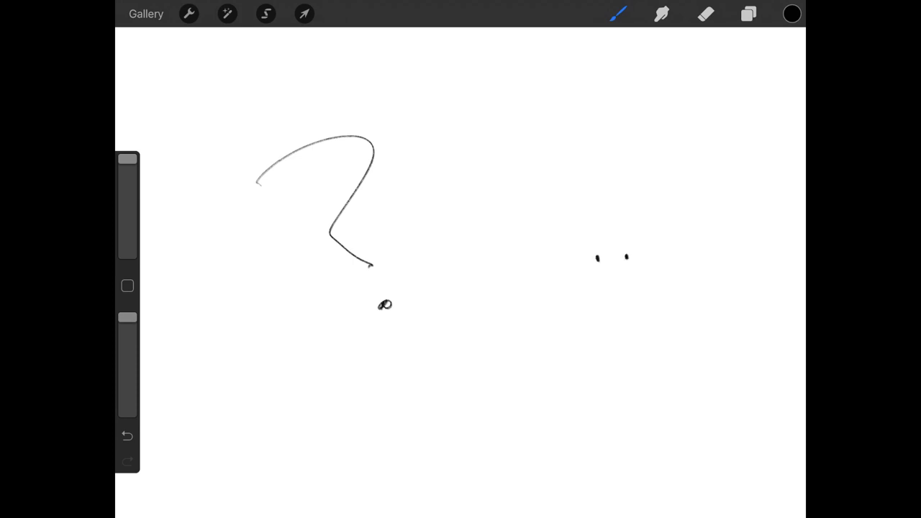
pyautogui.moveTo(589, 291); pyautogui.dragTo(644, 302)
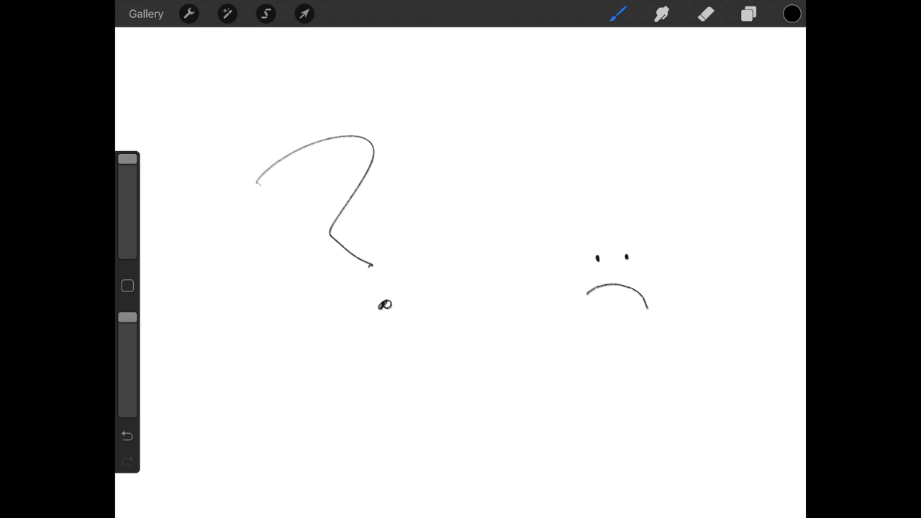